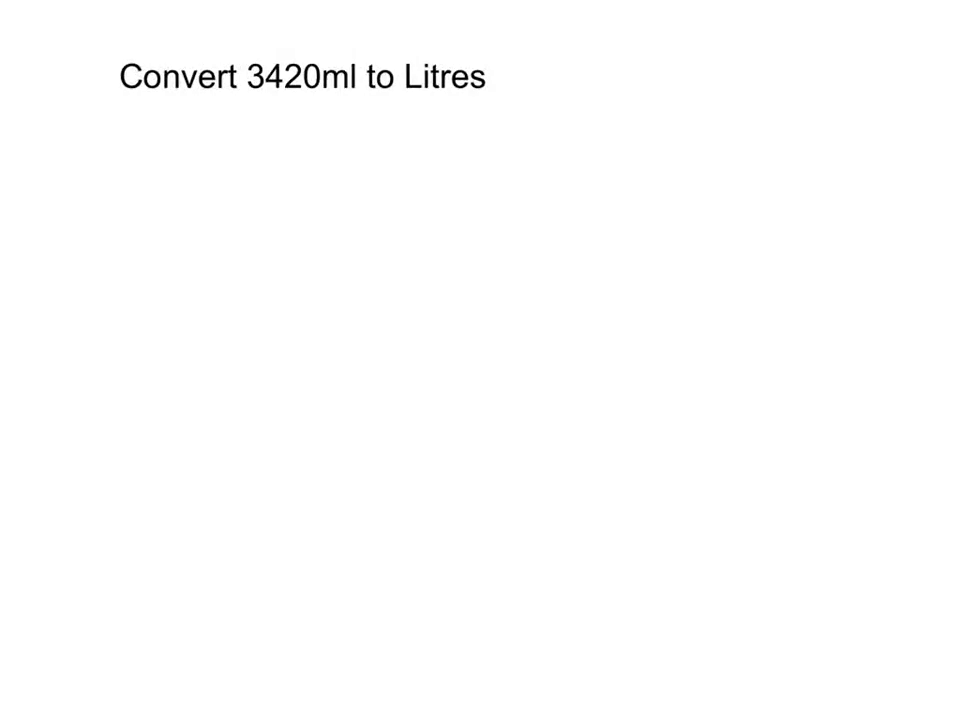
Underline the key words and write 1000ml = 1L and 3420 ÷ 1000 beneath the question.
{"action": "left_click_drag", "start_coordinate": [100, 96], "coordinate": [240, 96]}
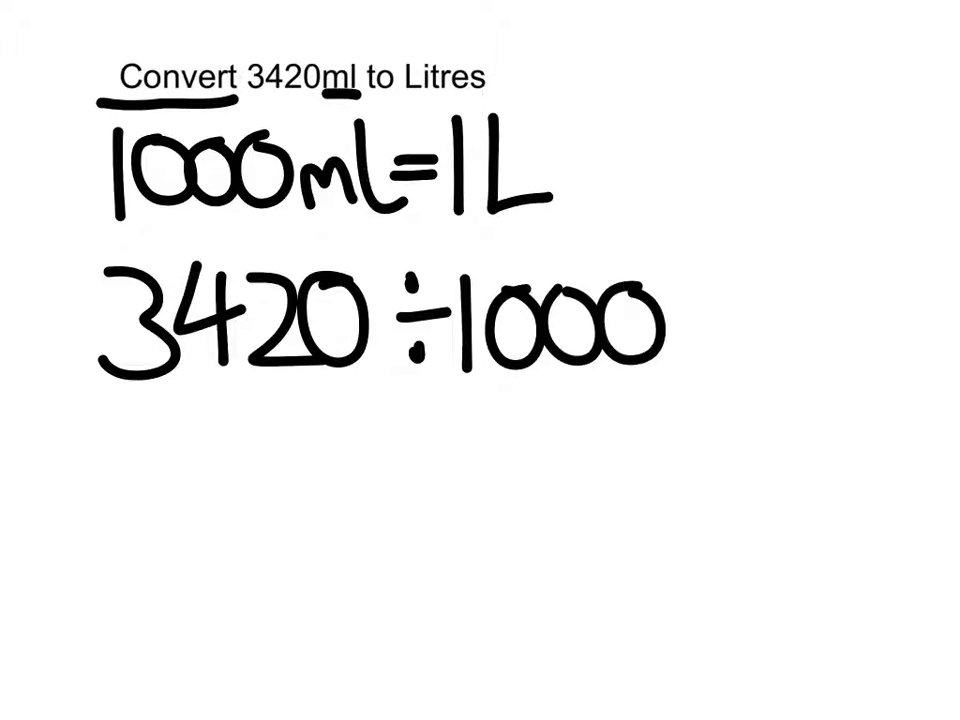
Rewrite 3420 below the division with jump arcs over the digits and a decimal point after it.
{"action": "left_click", "coordinate": [160, 448]}
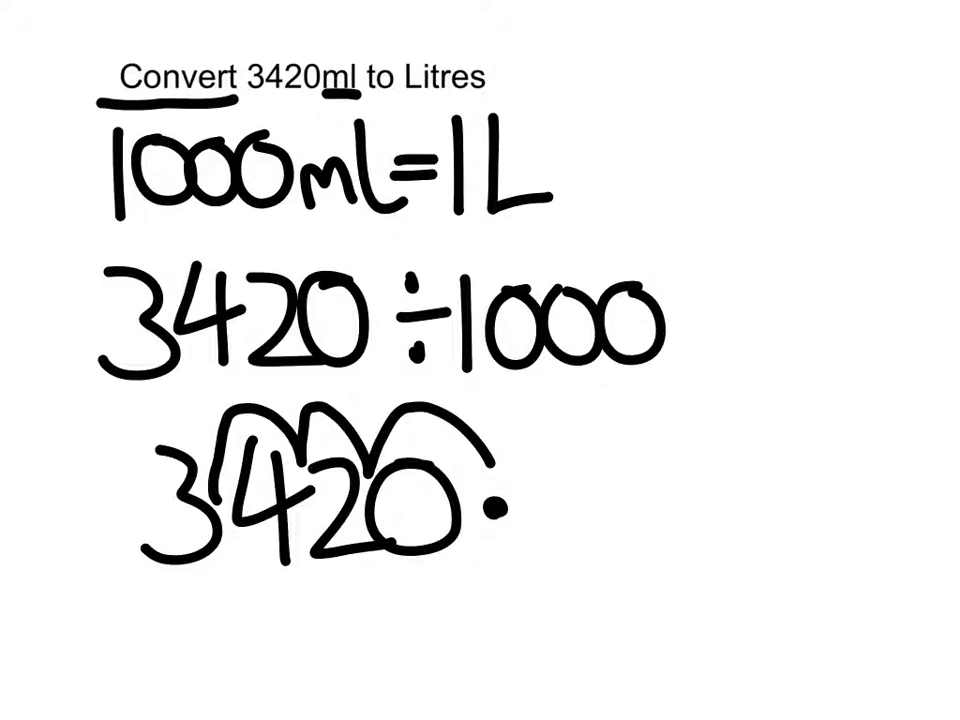
{"action": "left_click", "coordinate": [112, 662]}
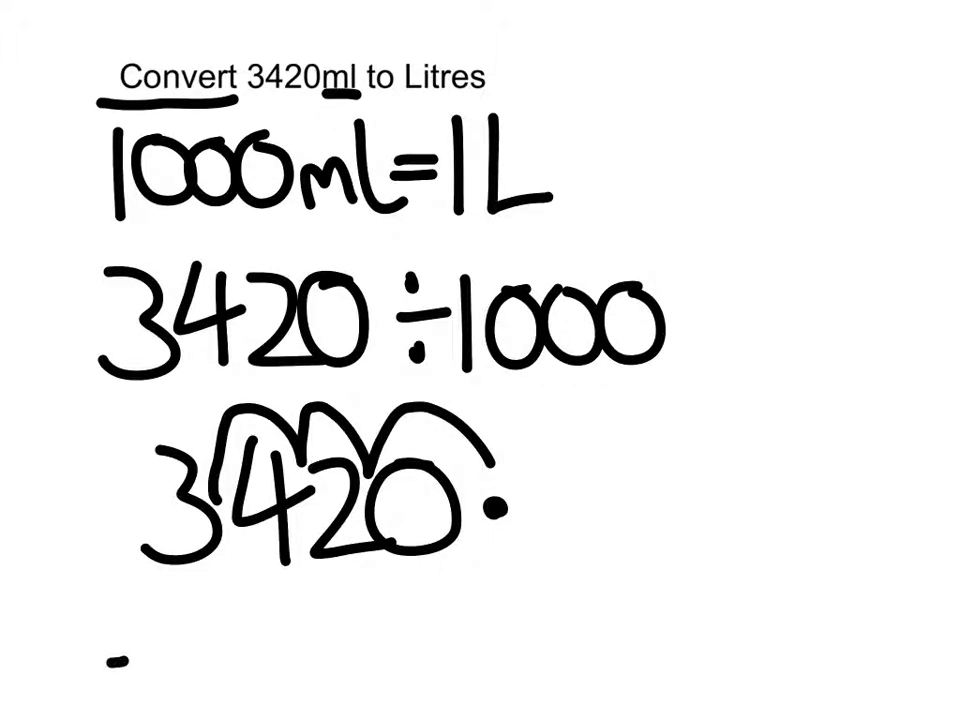